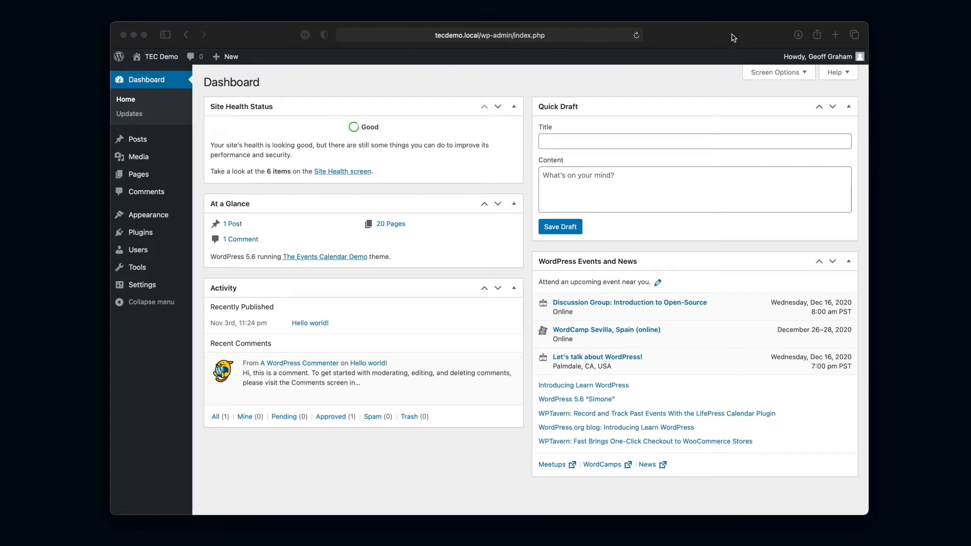
mouse_move(146, 215)
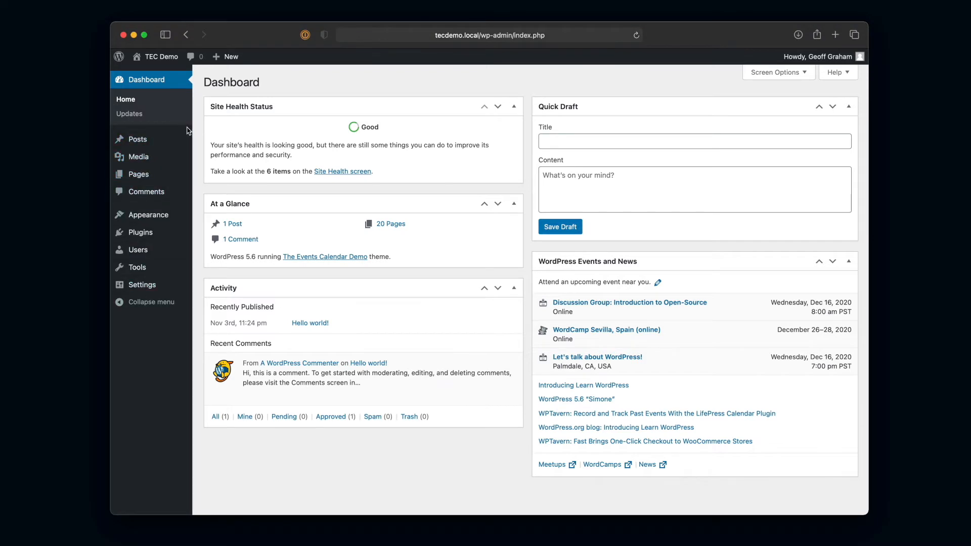
mouse_move(219, 139)
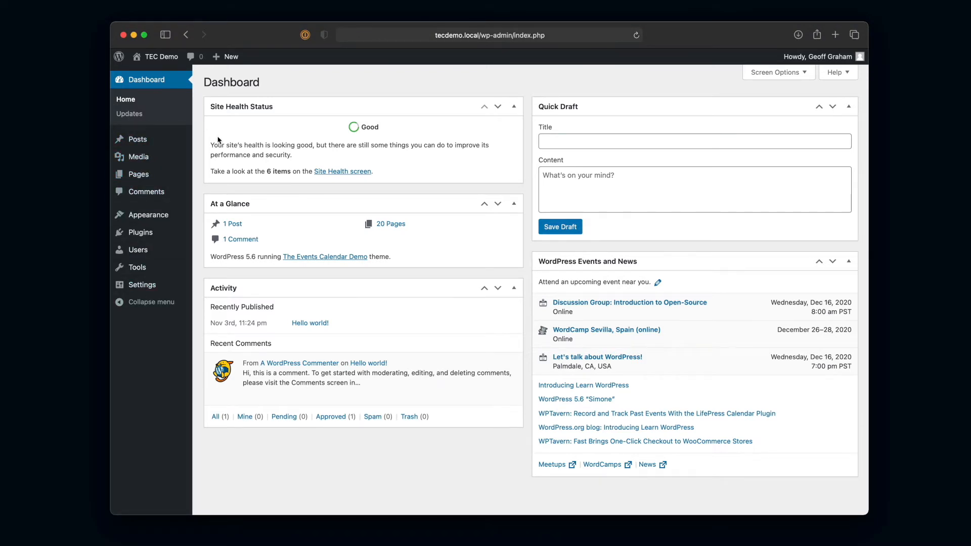
mouse_move(141, 232)
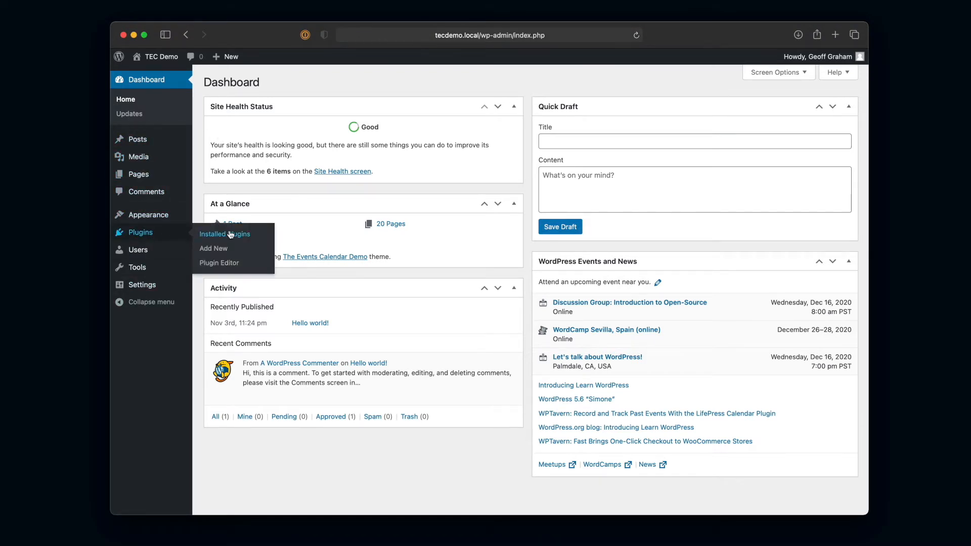
Step: Show the Installed Plugins list, which is currently empty
click(225, 234)
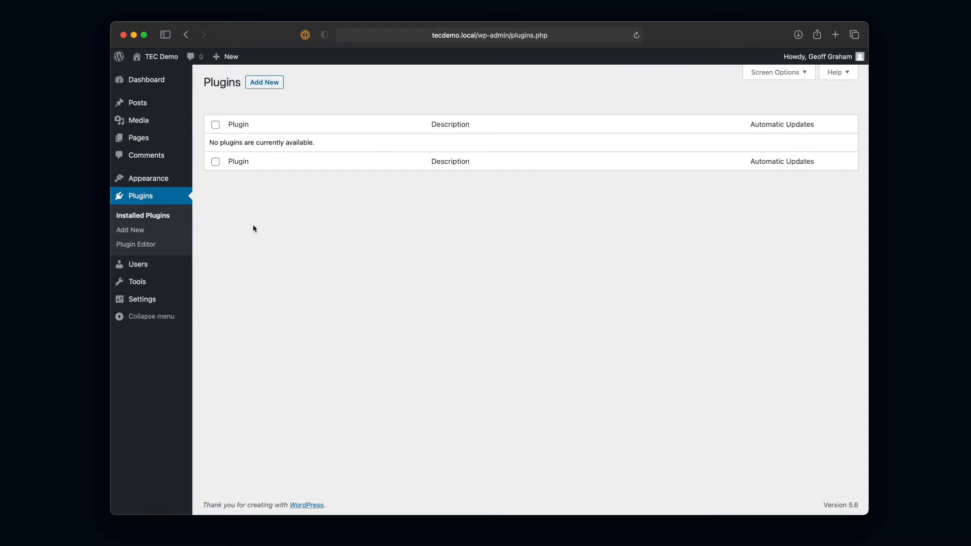
mouse_move(327, 103)
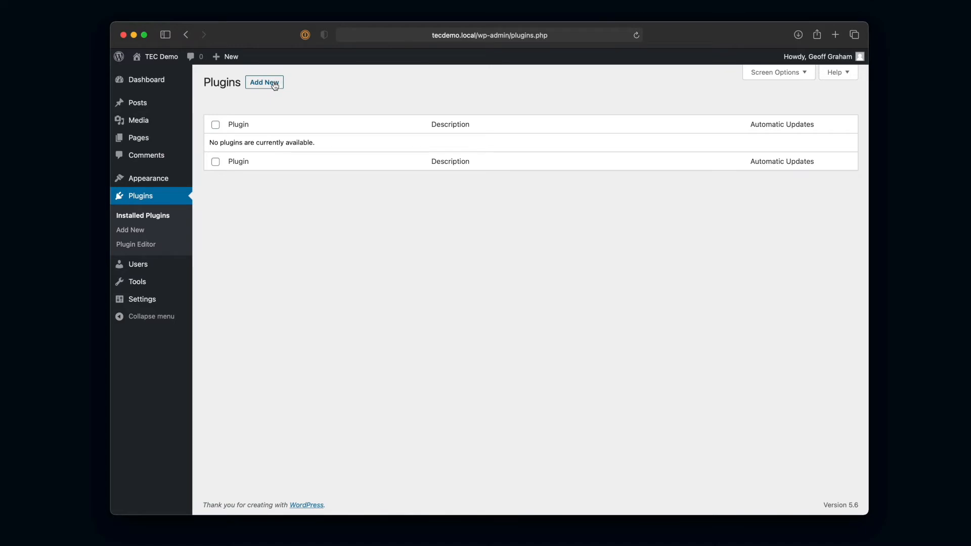
mouse_move(139, 196)
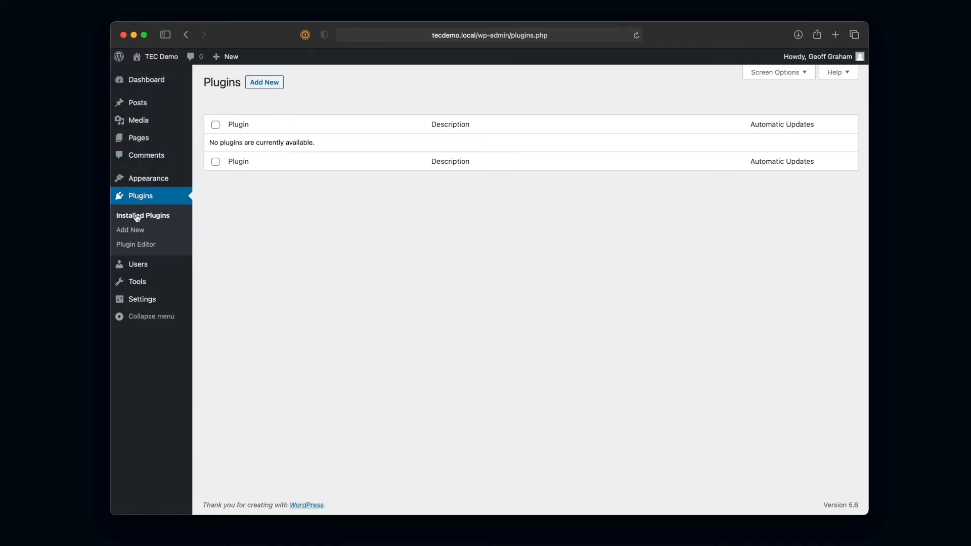
mouse_move(134, 235)
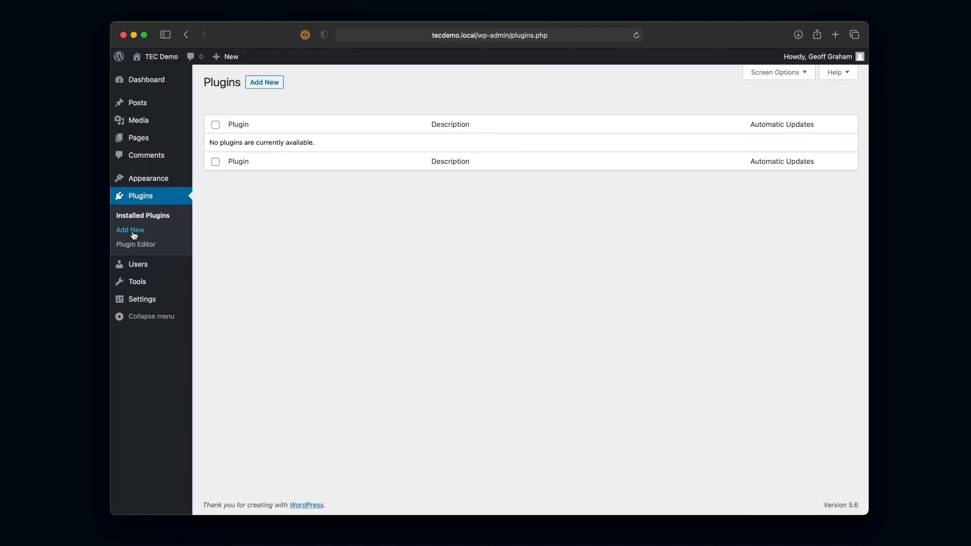
Step: Search the Add Plugins directory for 'the events calendar'
click(130, 230)
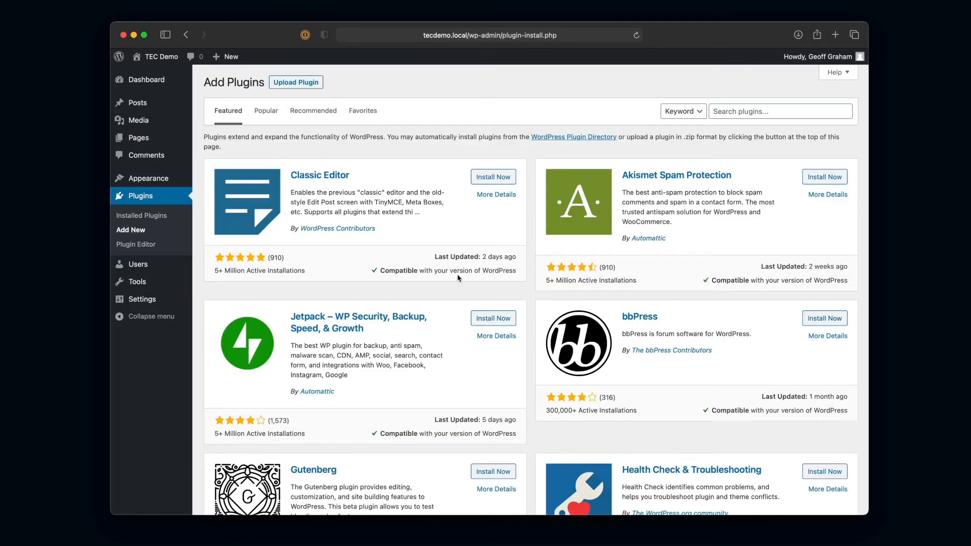
click(781, 111)
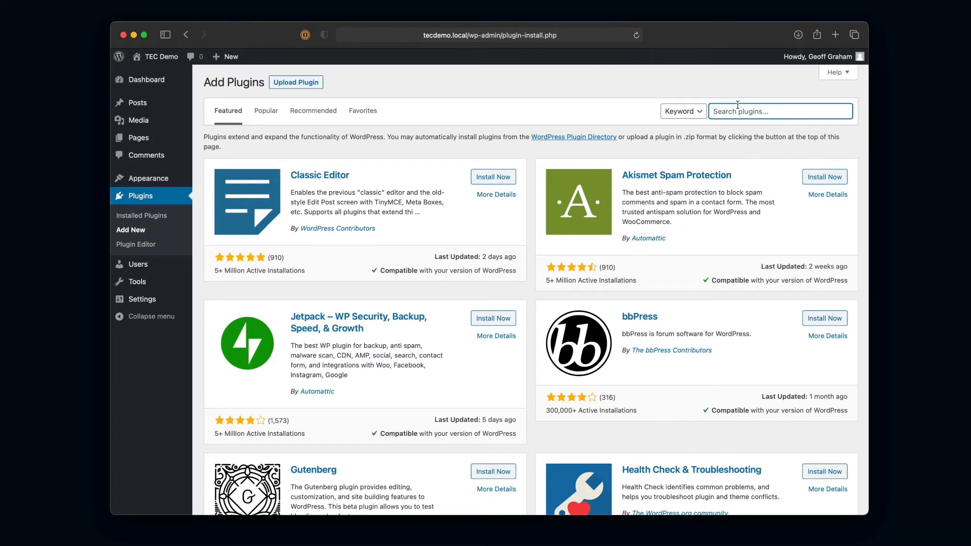
text(the events calendar)
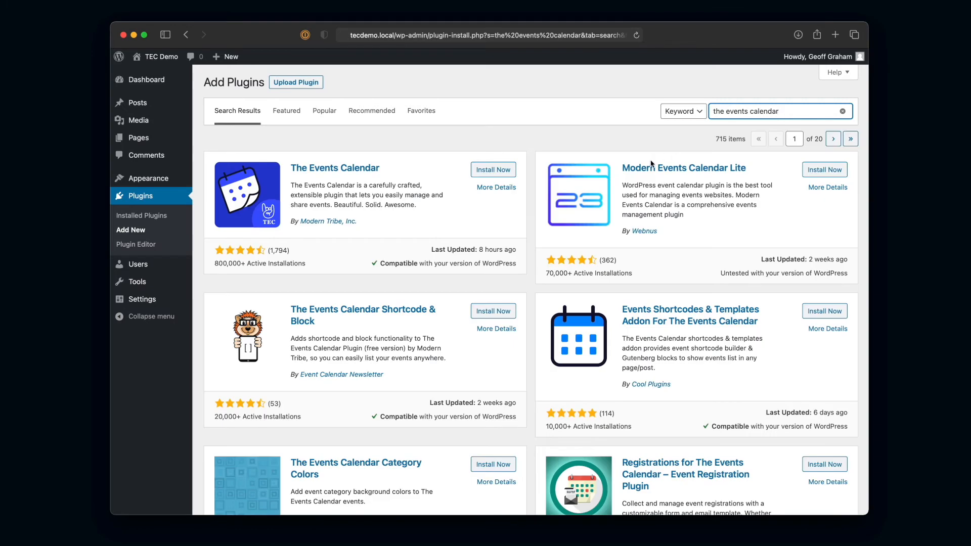
mouse_move(465, 218)
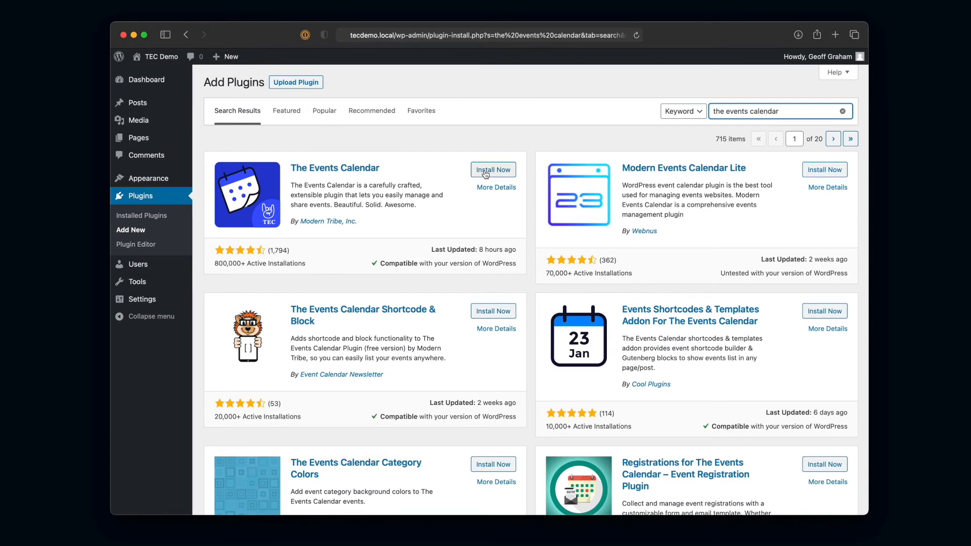
Step: Install The Events Calendar plugin from its search-result card
click(493, 170)
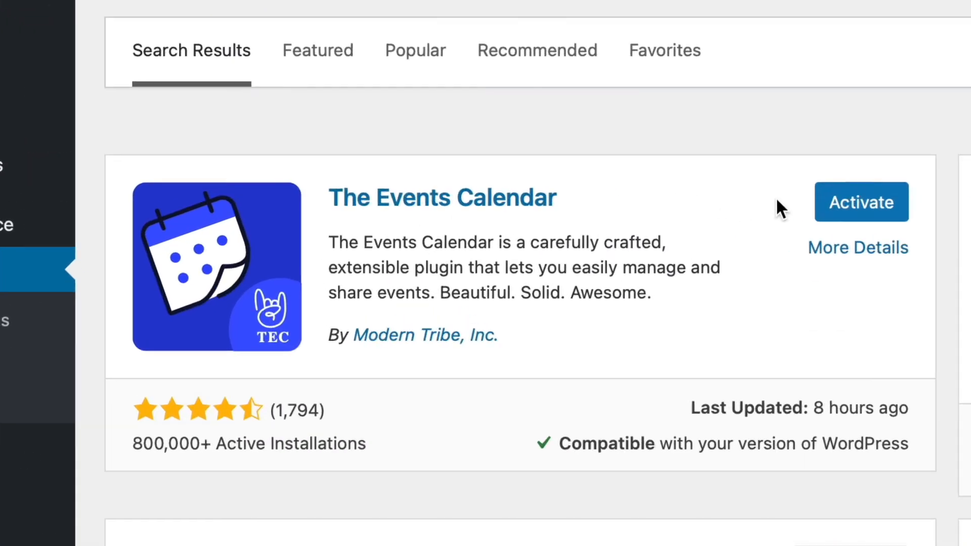
mouse_move(885, 210)
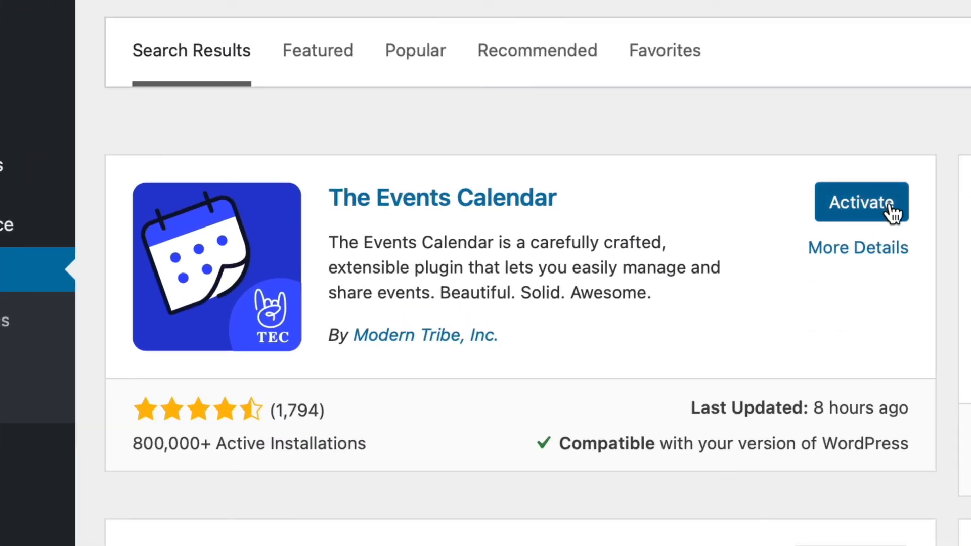
Step: Activate The Events Calendar so it shows as active in the plugins list
click(861, 202)
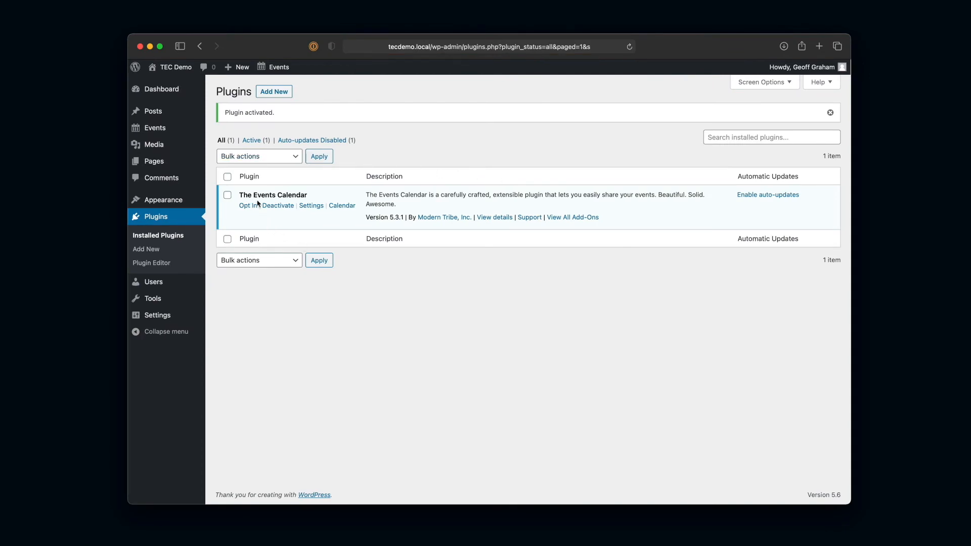
mouse_move(310, 233)
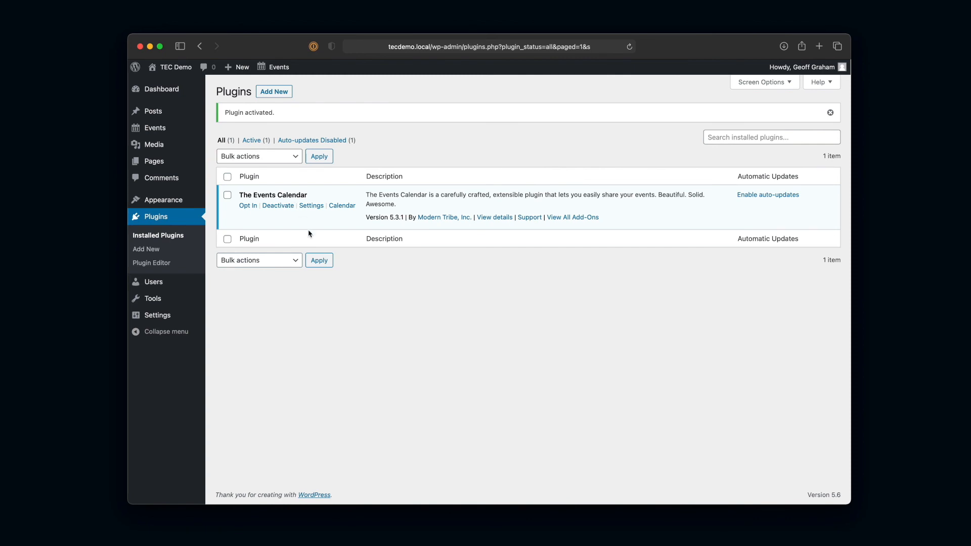
mouse_move(277, 210)
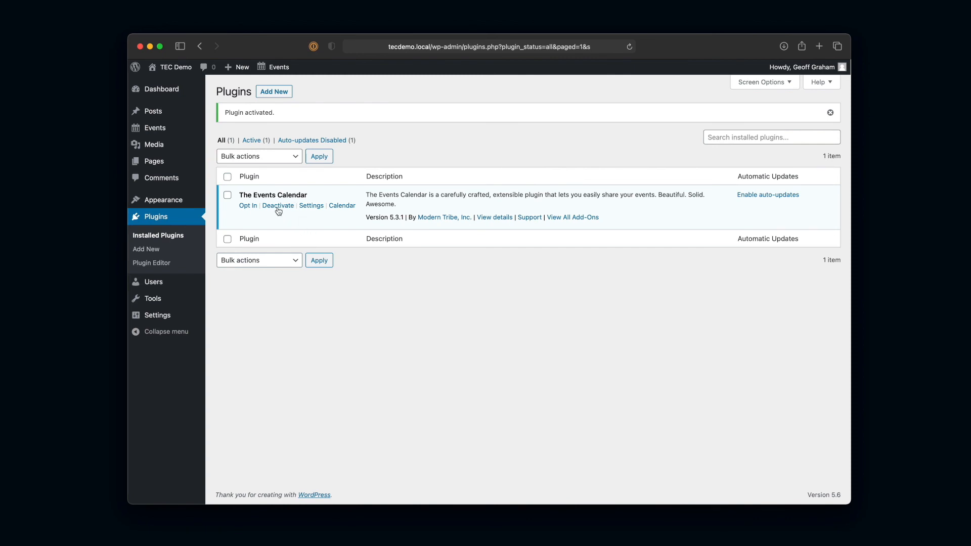
mouse_move(281, 223)
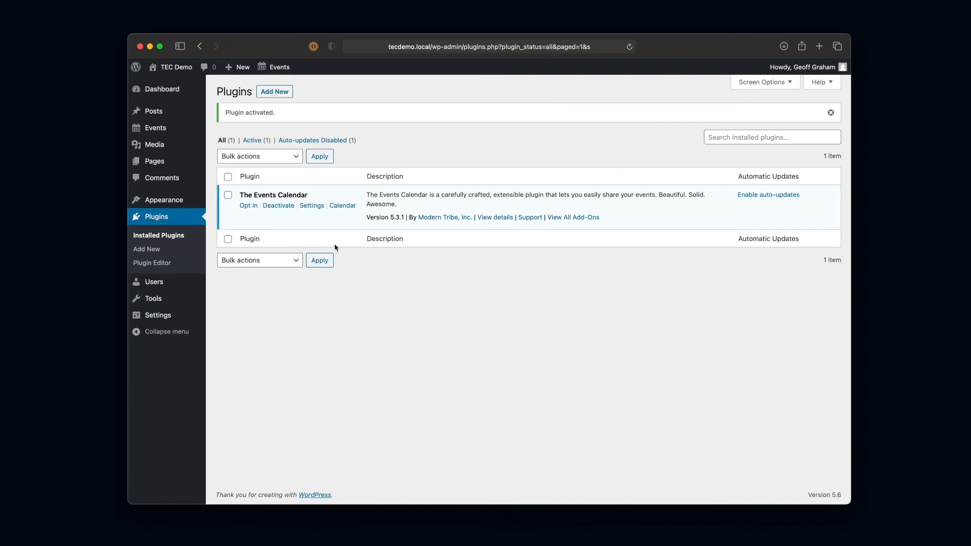
mouse_move(457, 285)
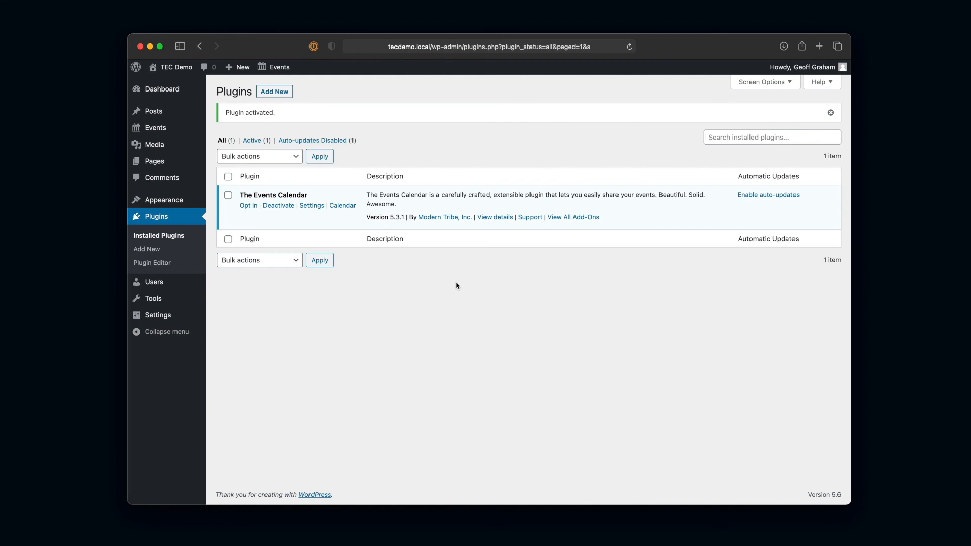
mouse_move(172, 234)
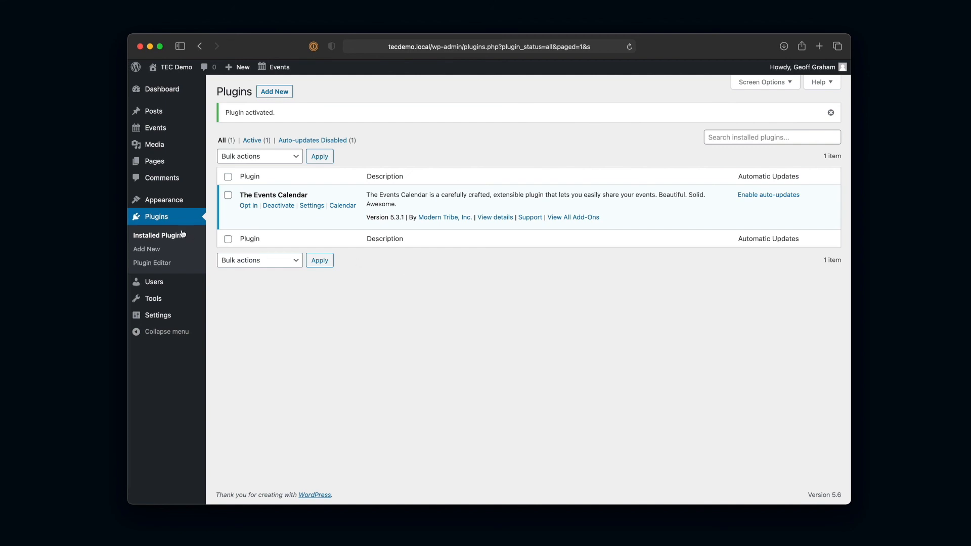